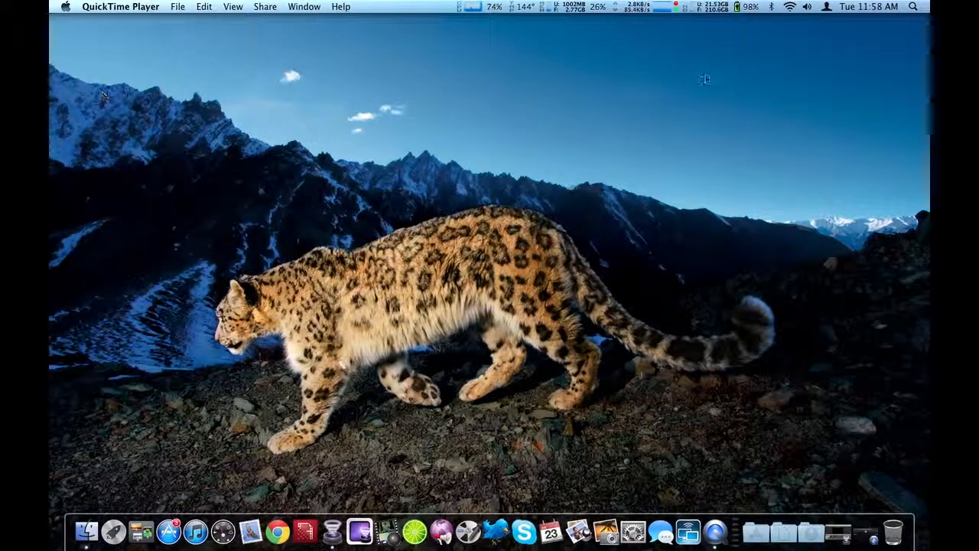
# Bring Finder to the front in place of QuickTime Player.
pyautogui.click(790, 6)
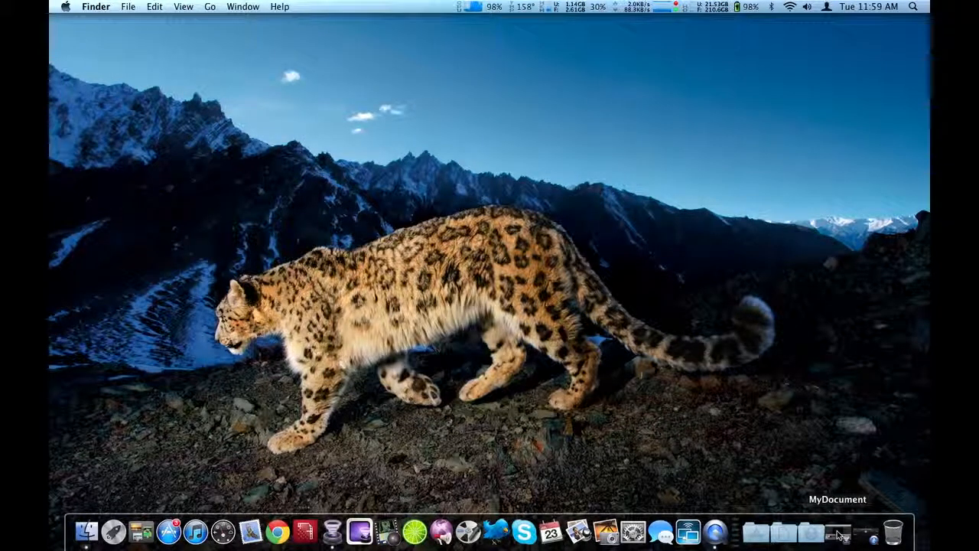
# Open MyDocument and add the Teradek Cube 255 01267 Channel 1 (Quickview) live shot.
pyautogui.click(368, 529)
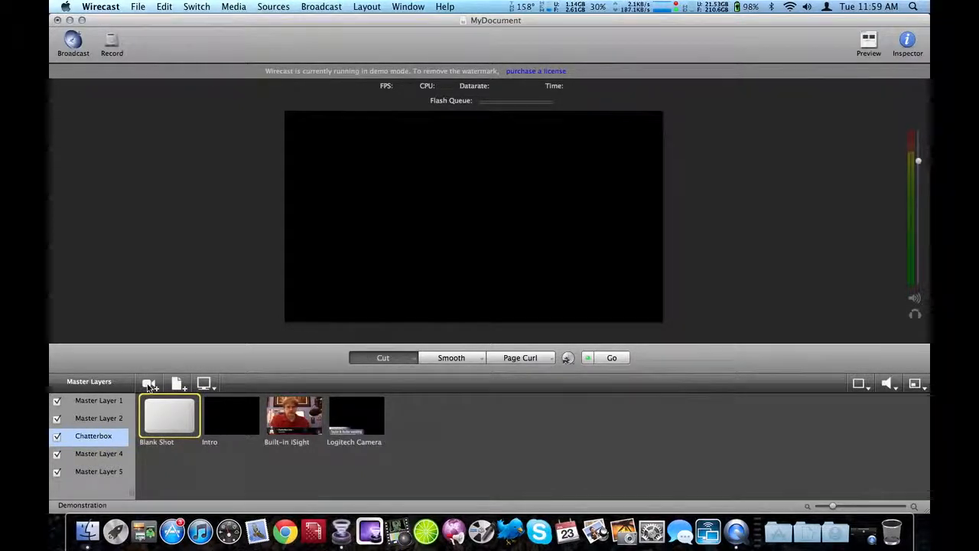
pyautogui.moveTo(150, 382)
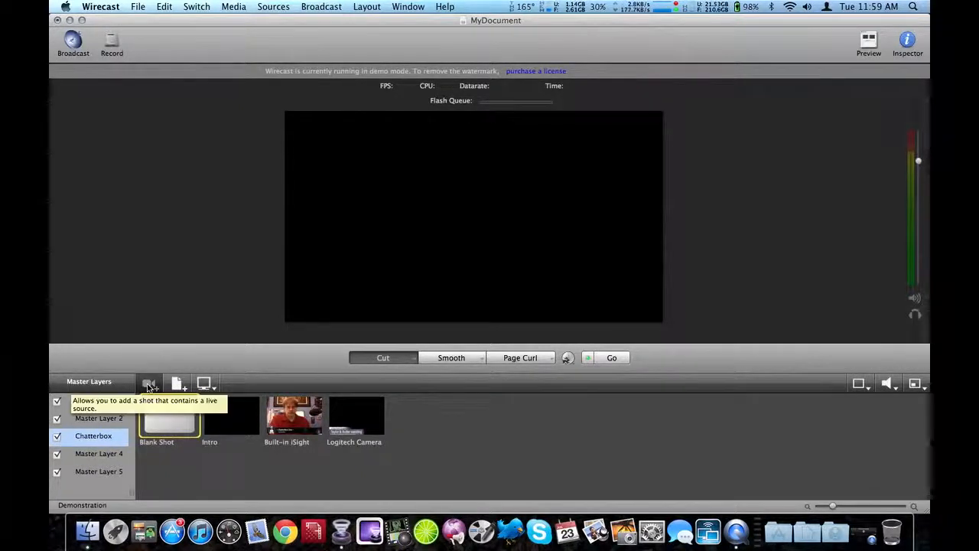
pyautogui.click(150, 383)
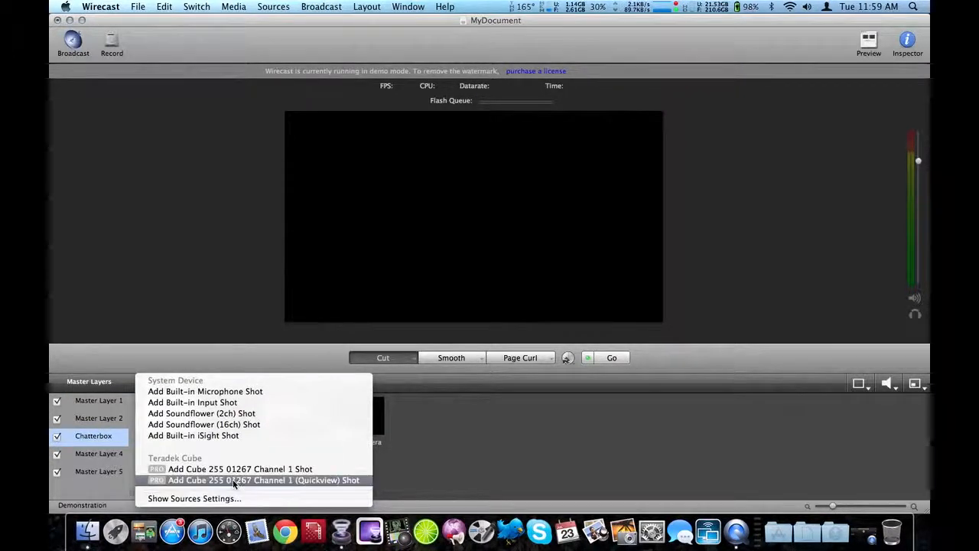
pyautogui.click(262, 480)
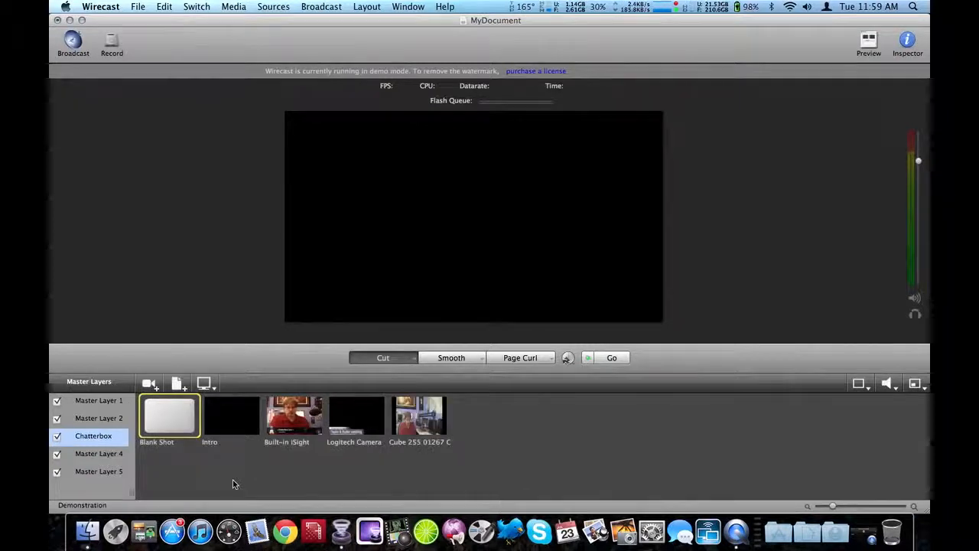
pyautogui.moveTo(428, 468)
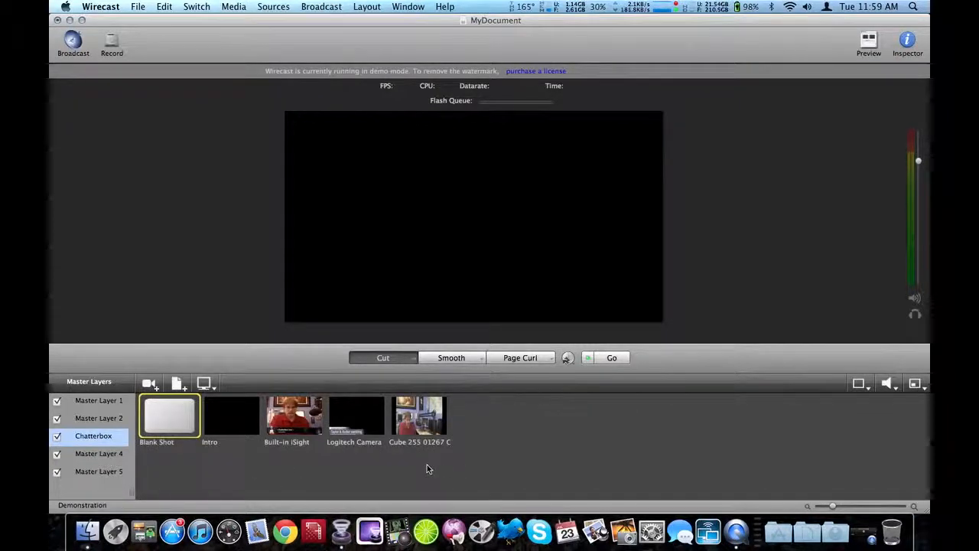
pyautogui.click(419, 416)
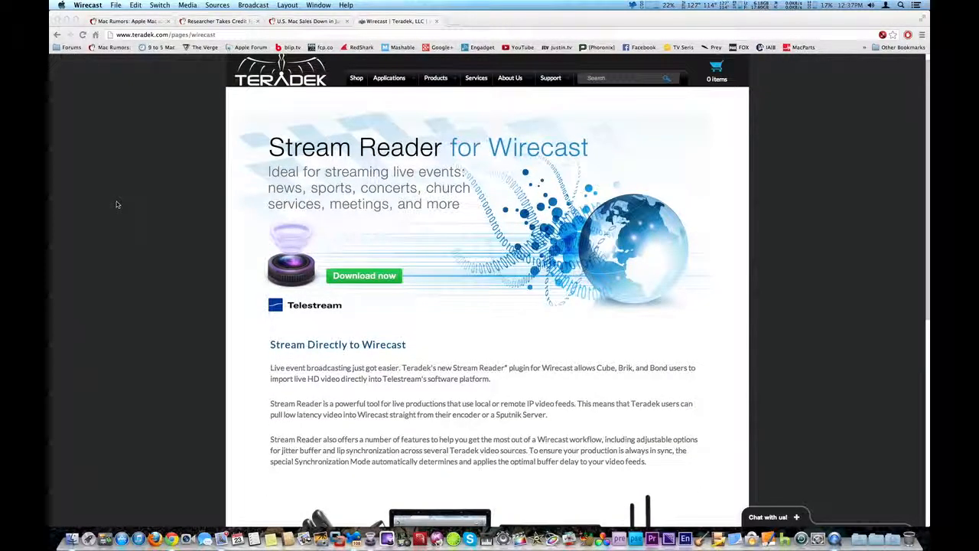
# Start the Stream Reader plugin download from the green Download now button.
pyautogui.click(364, 275)
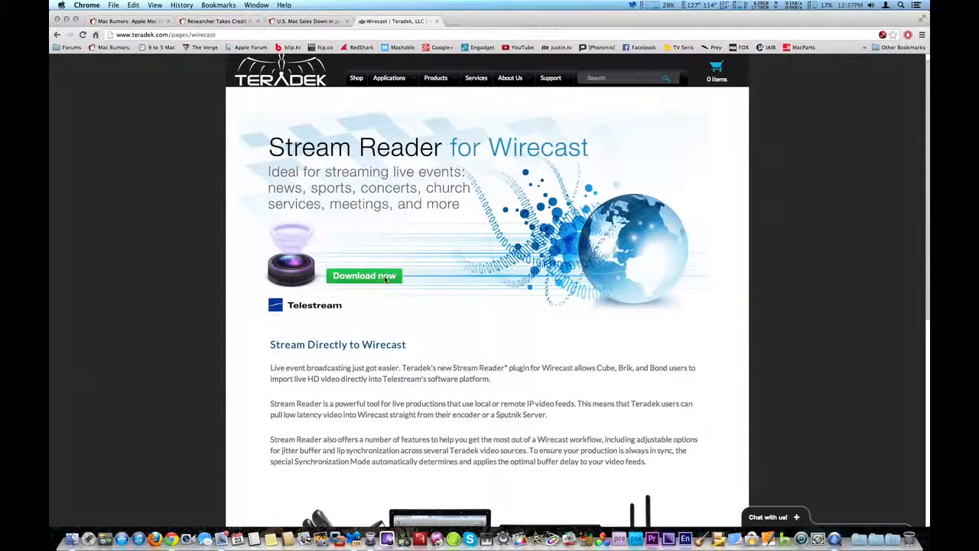
pyautogui.click(364, 275)
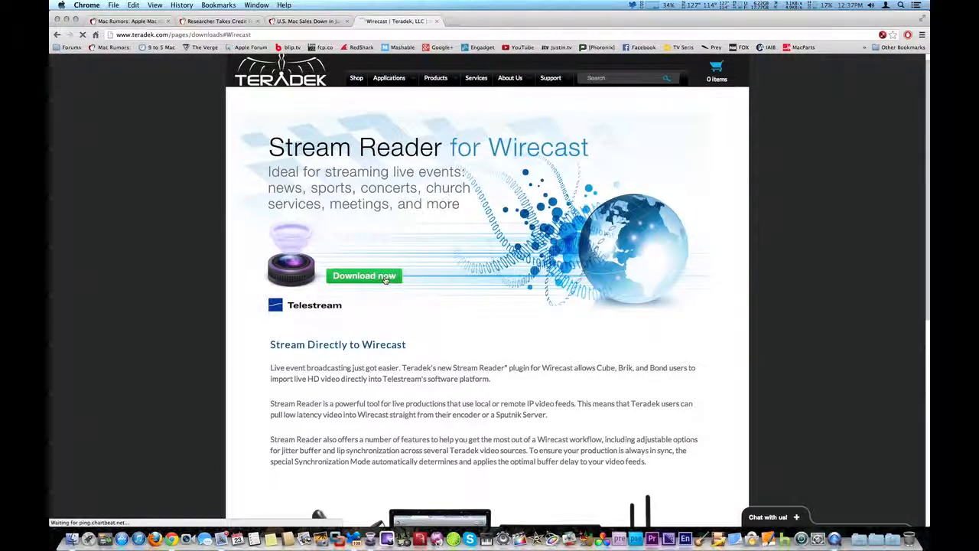
pyautogui.click(364, 275)
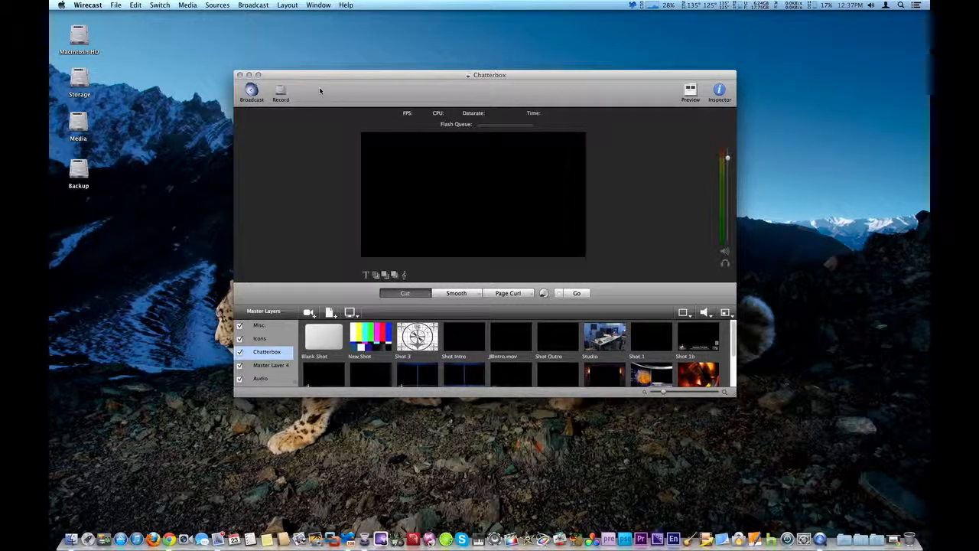
# Browse the Broadcast menu, then show the Sources menu's new-source choices.
pyautogui.click(254, 6)
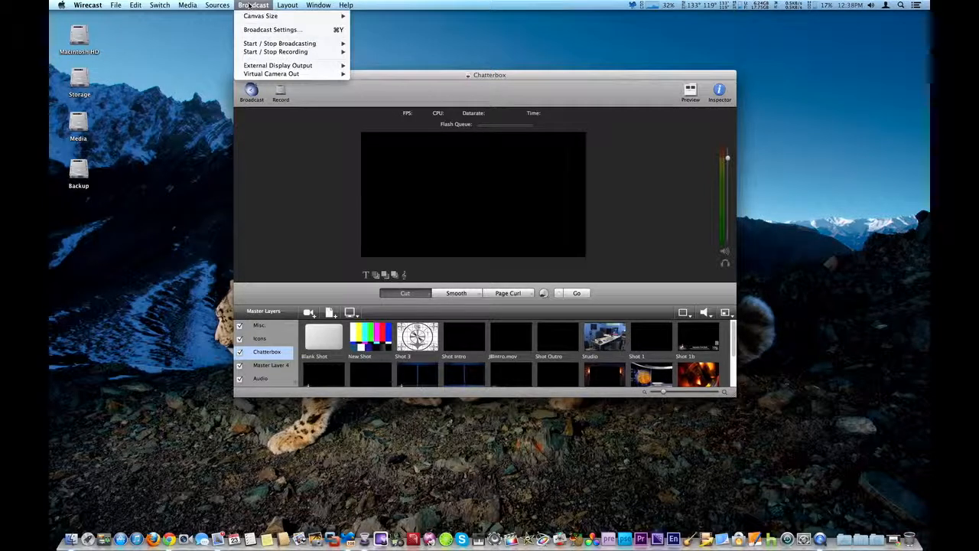
pyautogui.click(217, 6)
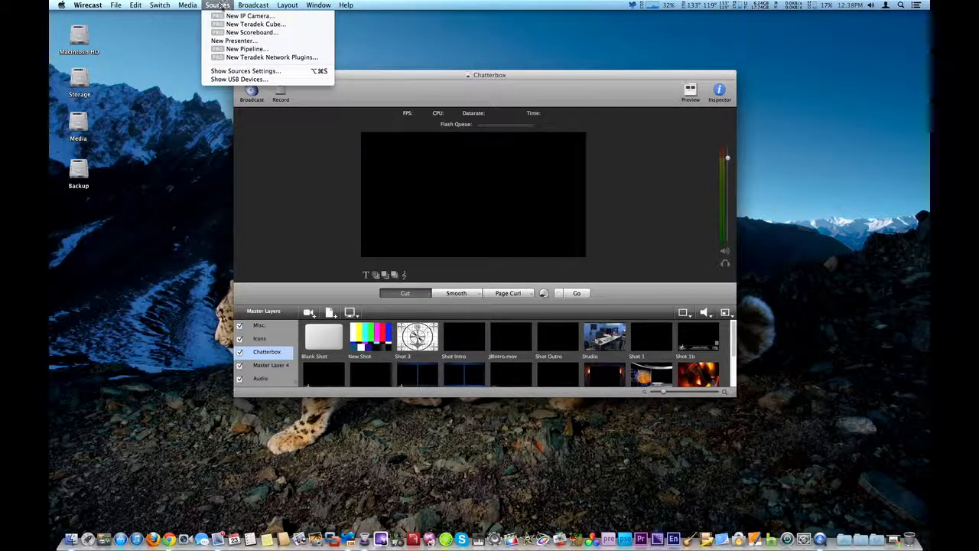
pyautogui.moveTo(273, 58)
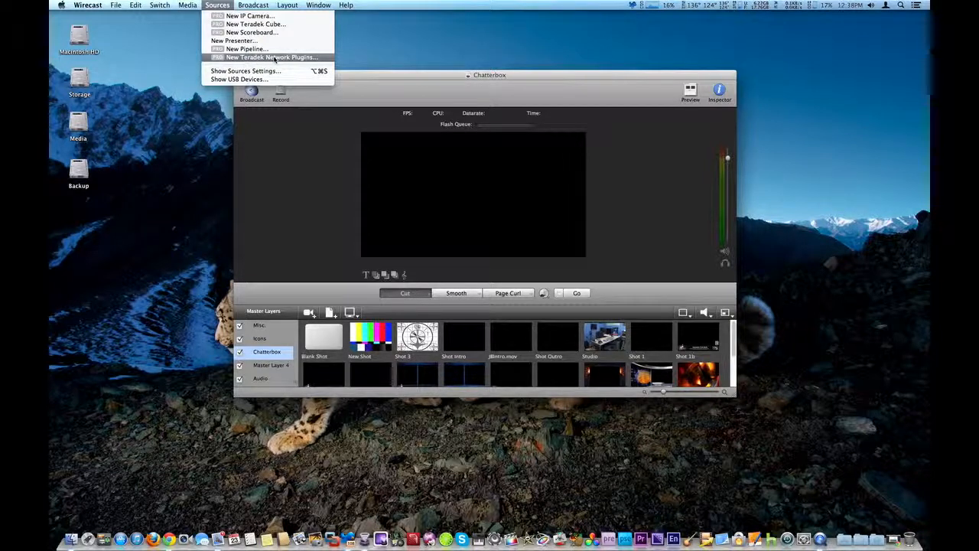
# Create a Teradek StreamReader source in demo mode, with settings centred and Protocol left Off.
pyautogui.click(273, 58)
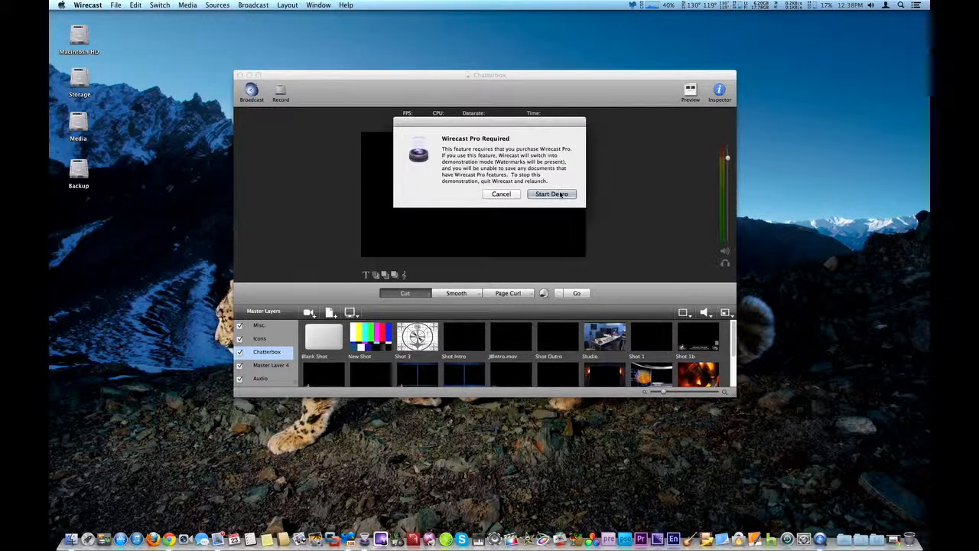
pyautogui.click(551, 193)
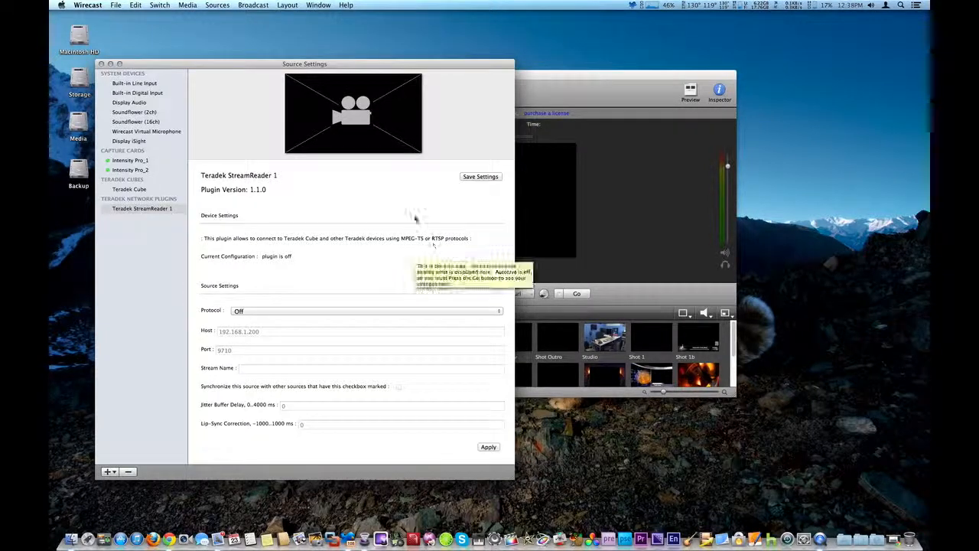
pyautogui.moveTo(305, 64); pyautogui.dragTo(422, 56)
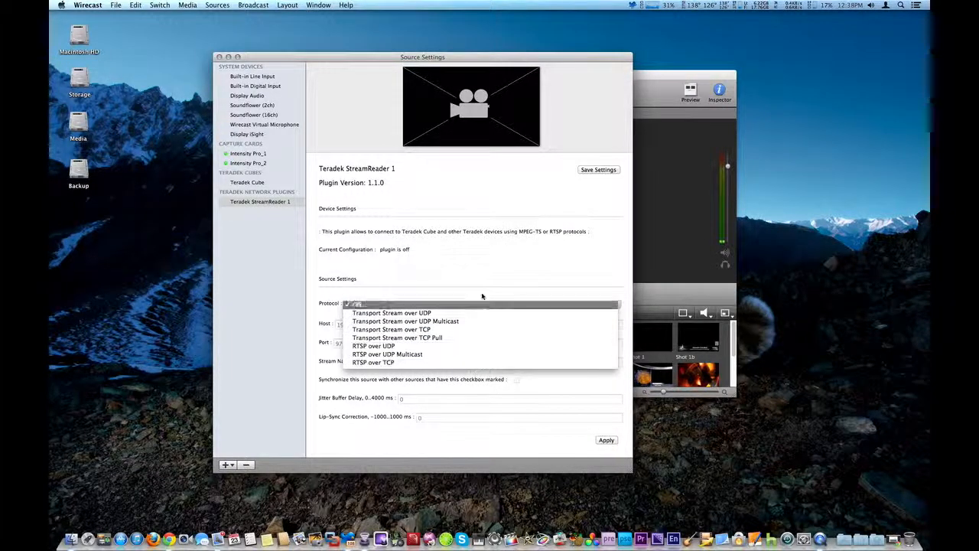
pyautogui.click(358, 303)
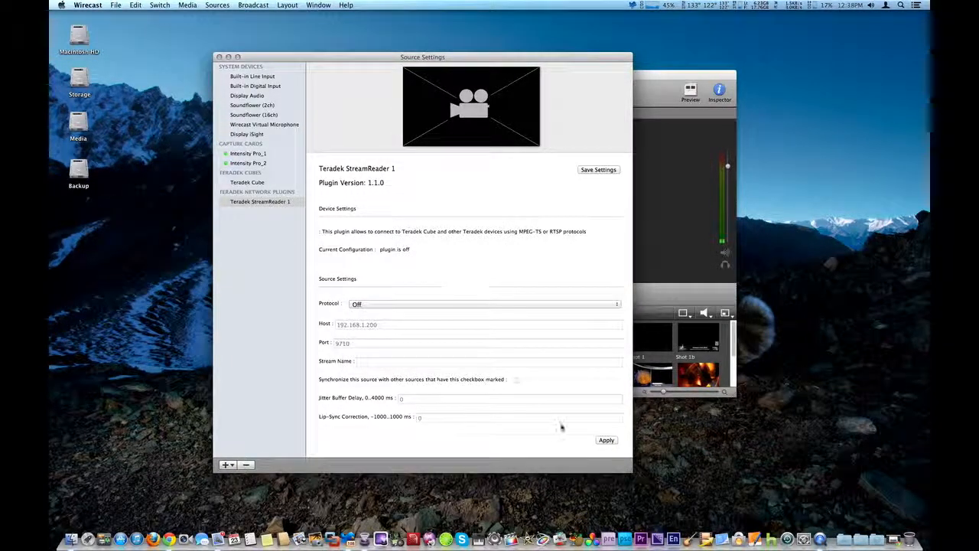